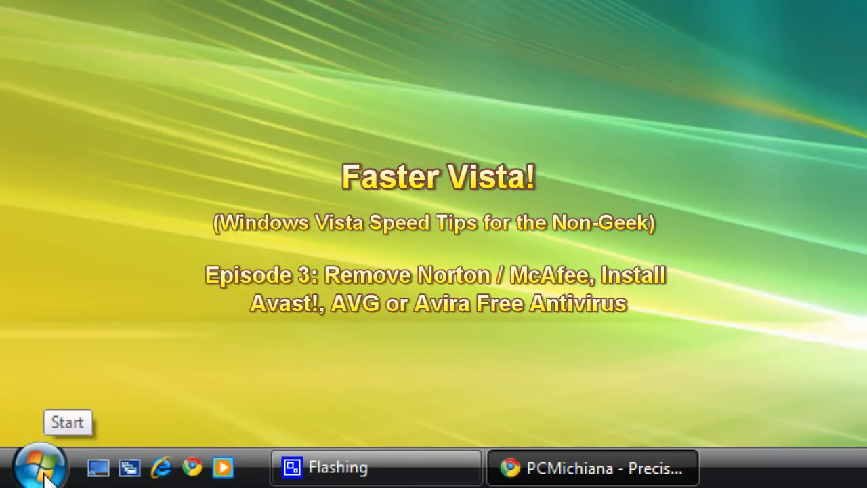
Step: Bring up the Windows Vista Control Panel home from the Start menu
click(40, 463)
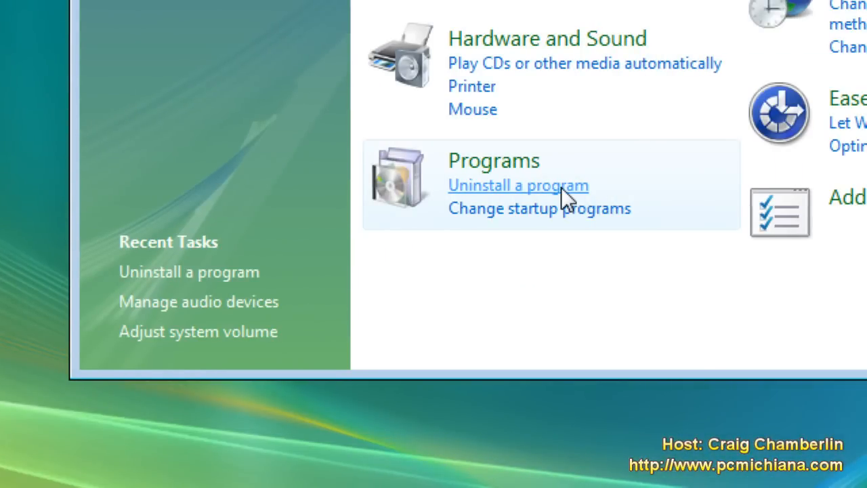
Step: Show the installed programs list via 'Uninstall a program' to check for antivirus entries
click(517, 184)
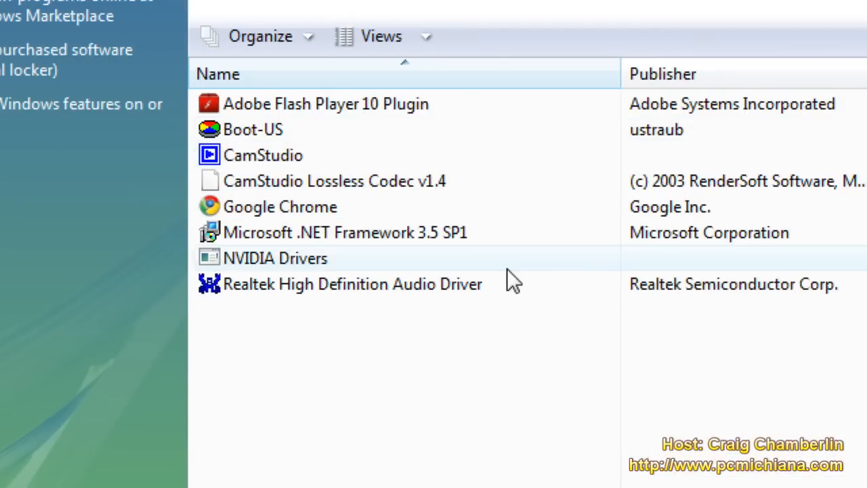
mouse_move(447, 287)
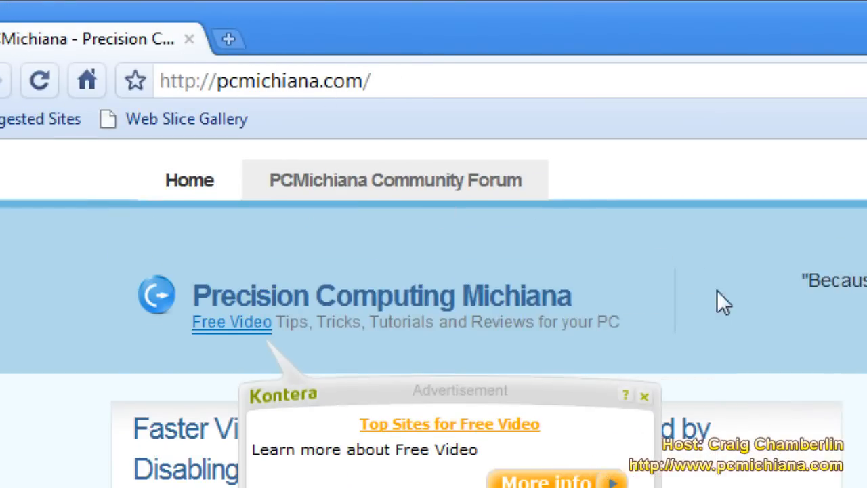
Step: Scroll the pcmichiana.com home page down to the Free Antivirus Software box
scroll(down, 3)
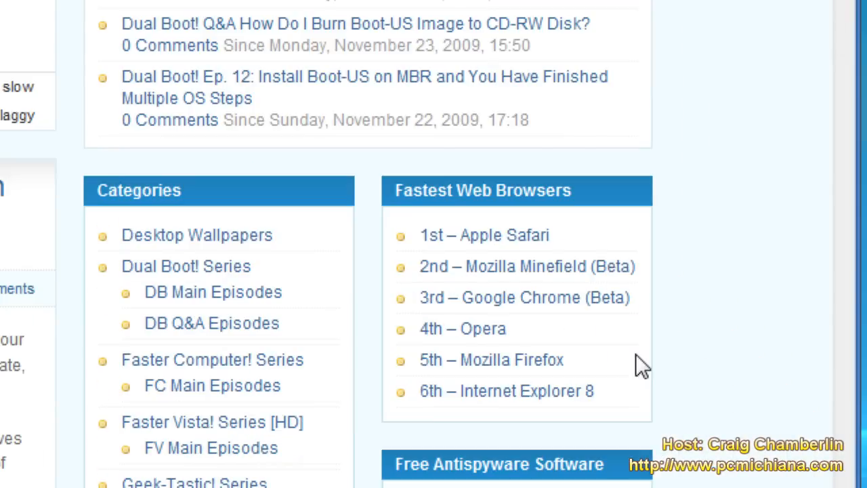
scroll(down, 3)
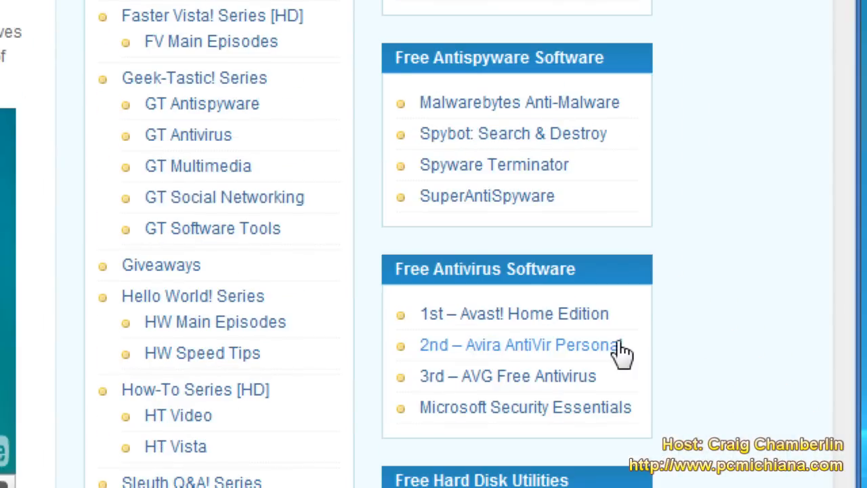
scroll(down, 3)
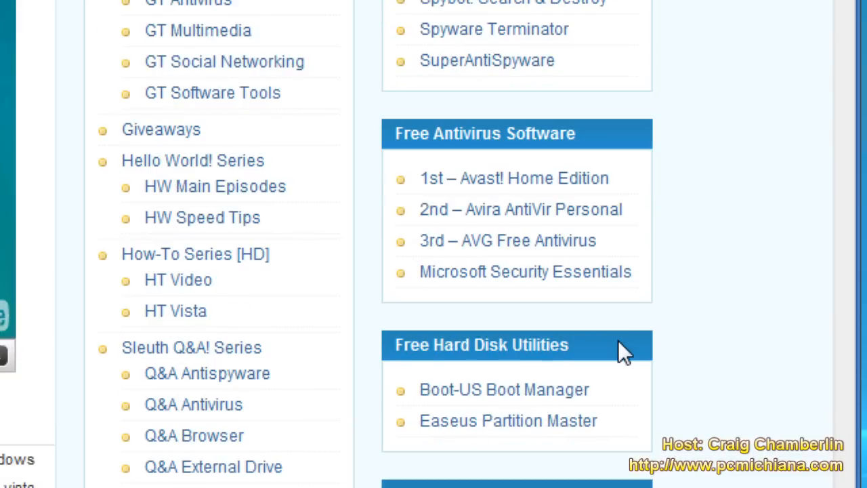
mouse_move(542, 193)
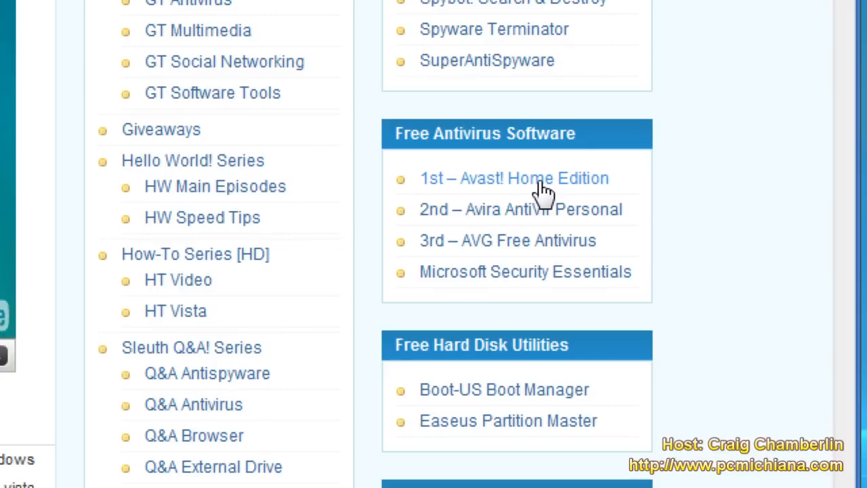
Step: Choose '1st – Avast! Home Edition' and start its download with Download Now
click(515, 177)
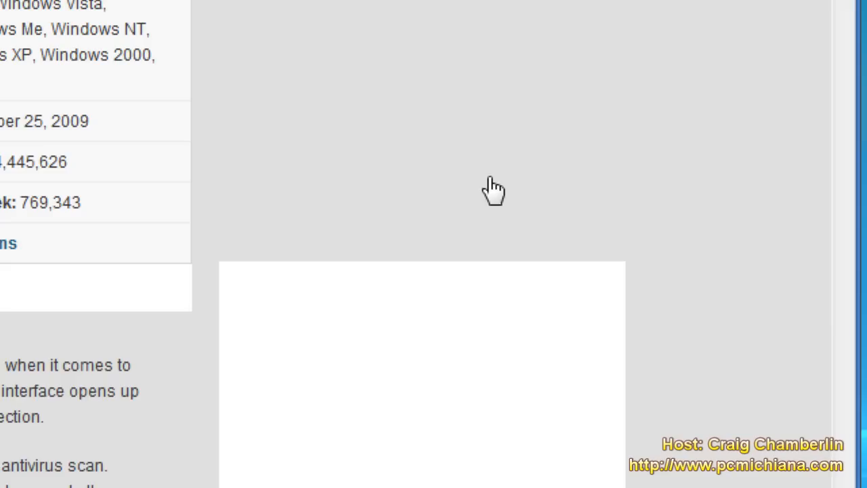
scroll(up, 3)
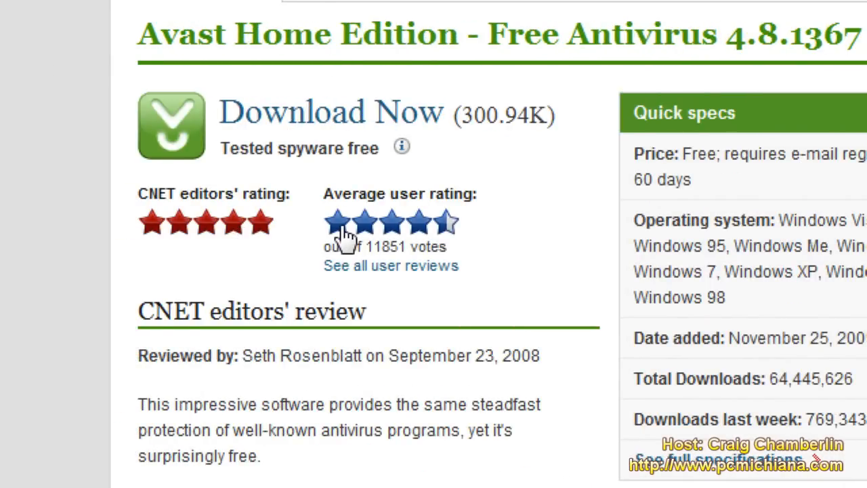
click(331, 111)
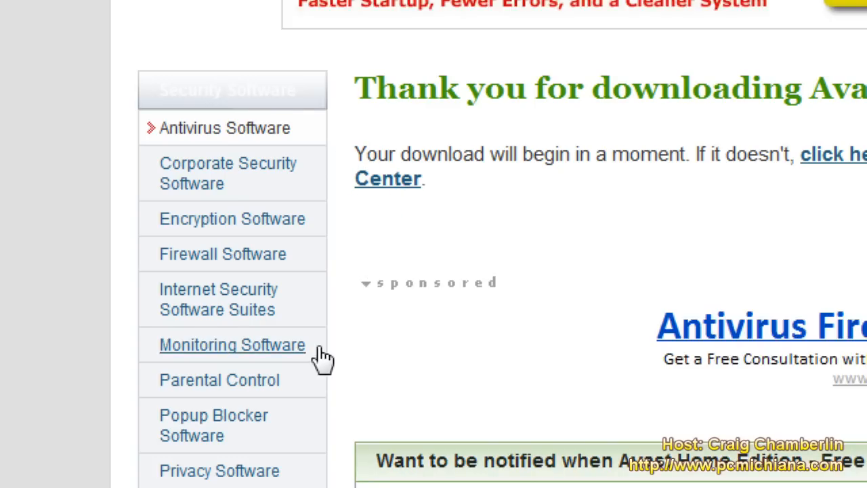
Step: Save avast_home_setup.exe in Chrome and run it past the security warning
scroll(down, 3)
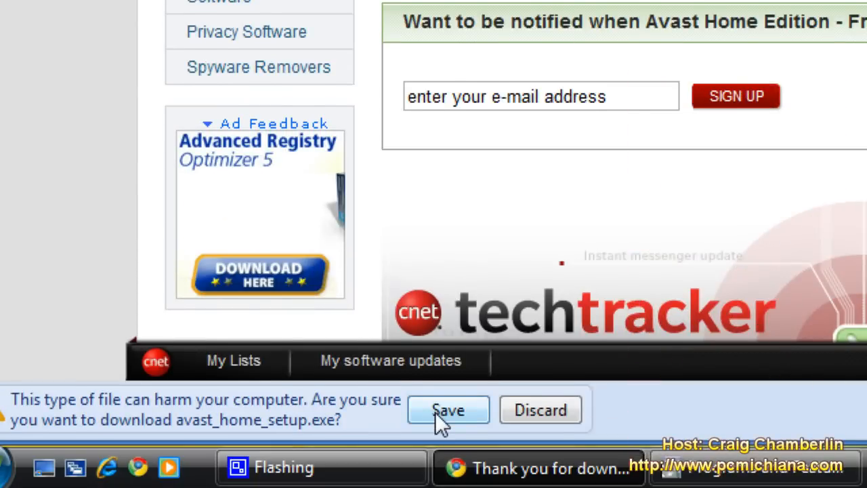
click(447, 409)
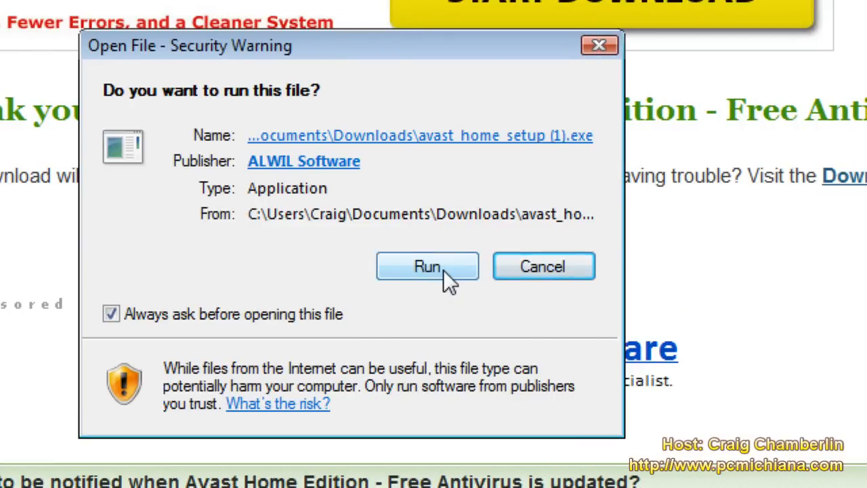
click(427, 265)
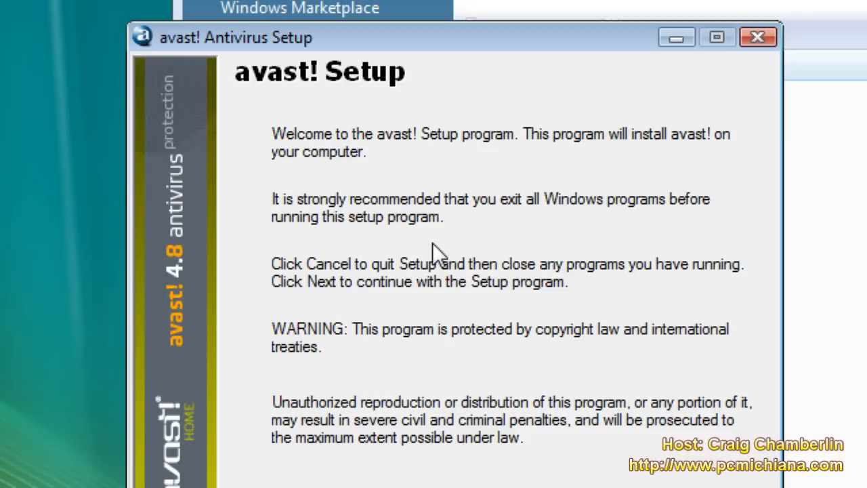
Step: Agree to the licence, keep the Program Files\Avast4 folder and begin installing
click(600, 346)
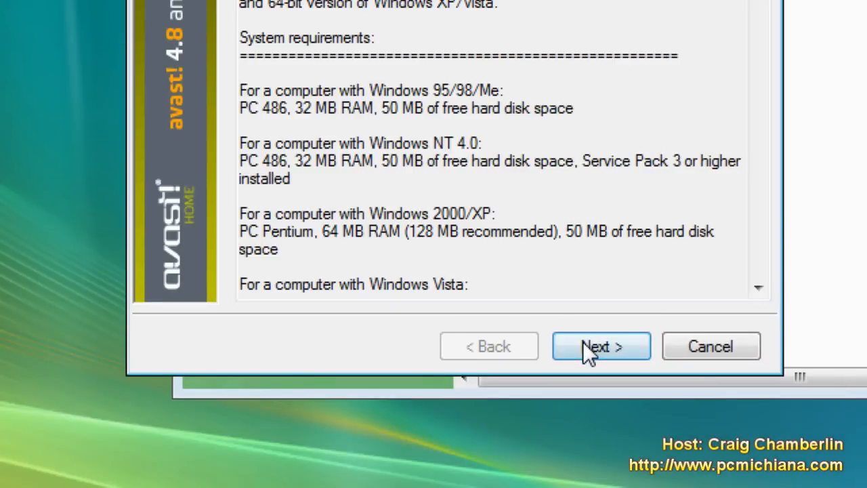
click(601, 347)
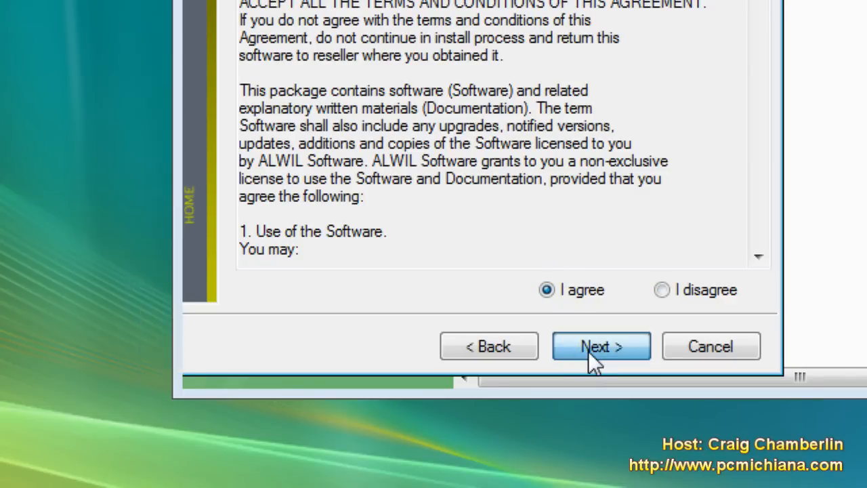
click(601, 347)
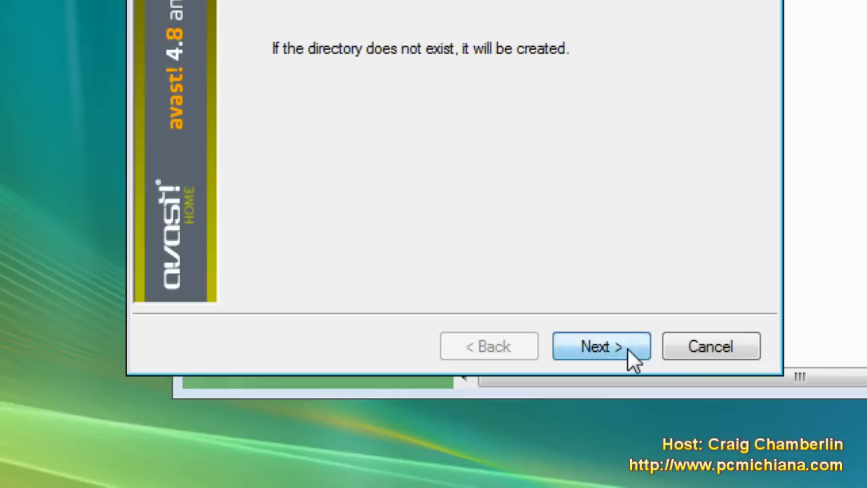
click(601, 347)
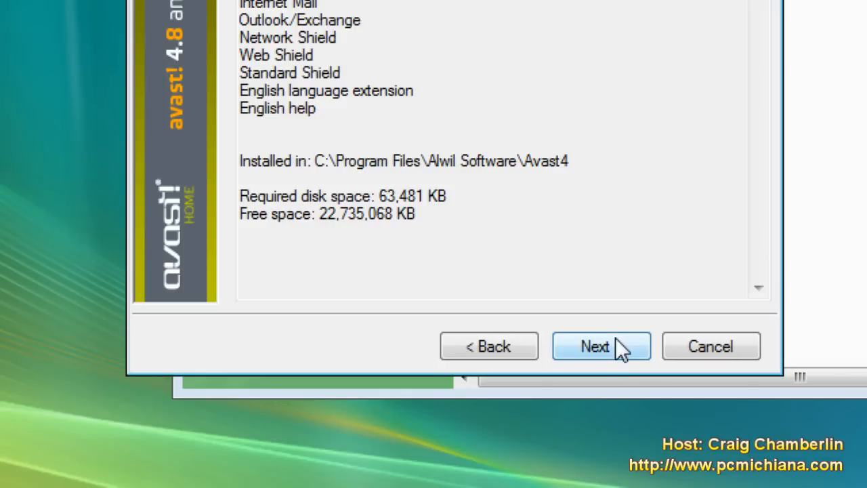
click(602, 347)
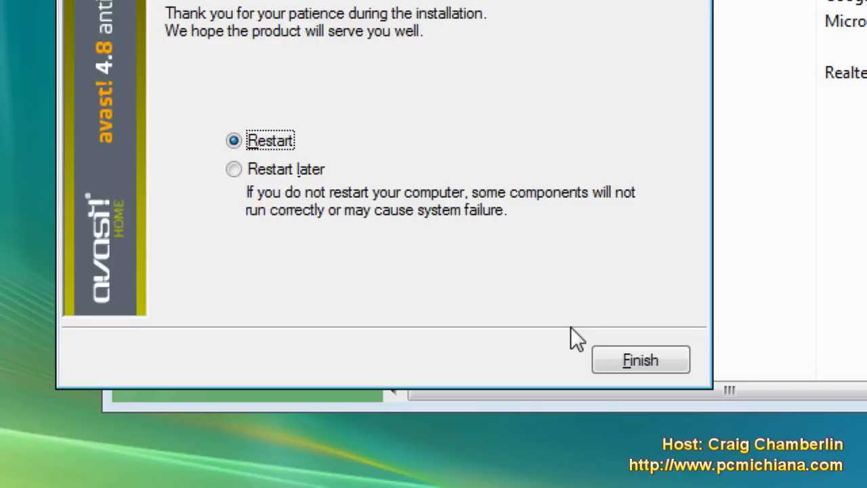
Step: Finish setup with Restart left selected
click(639, 360)
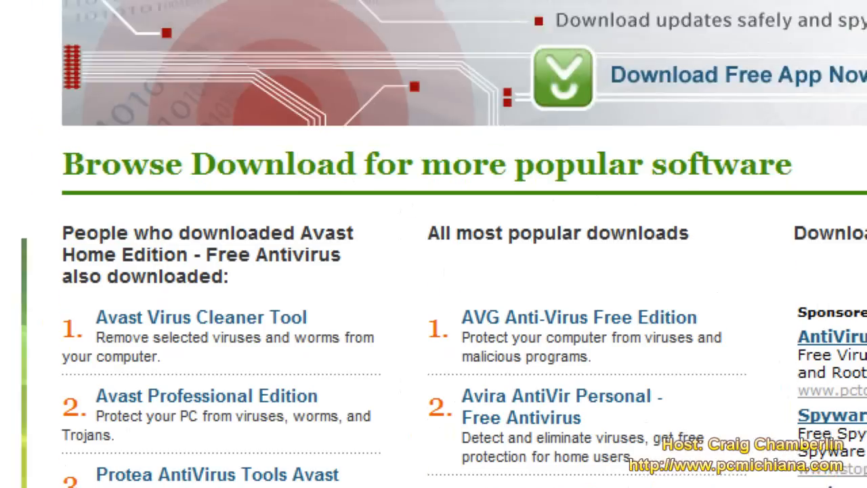